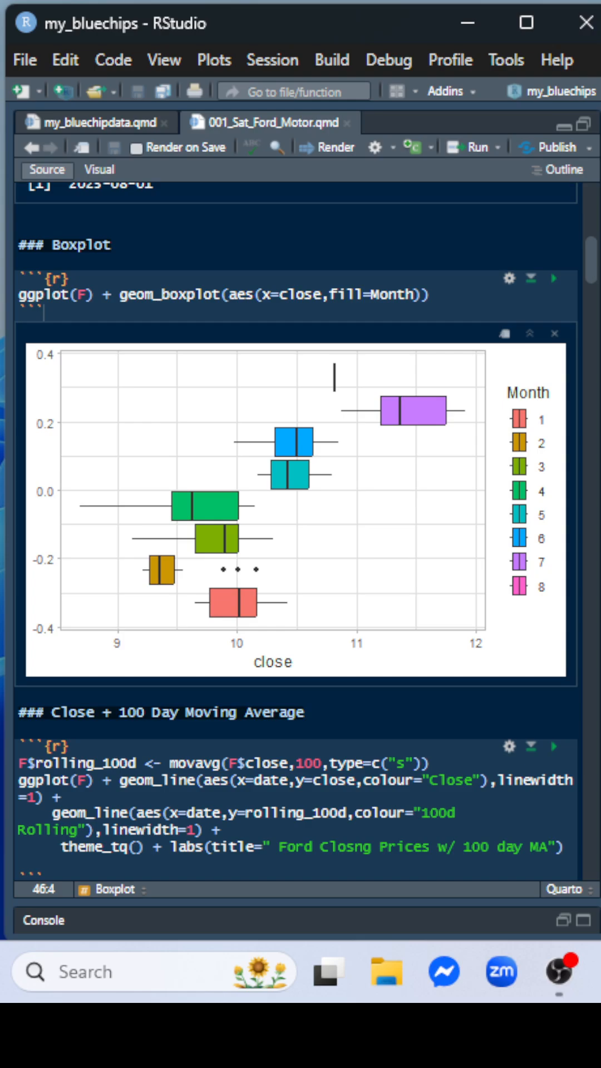
{"action": "mouse_move", "coordinate": [168, 435]}
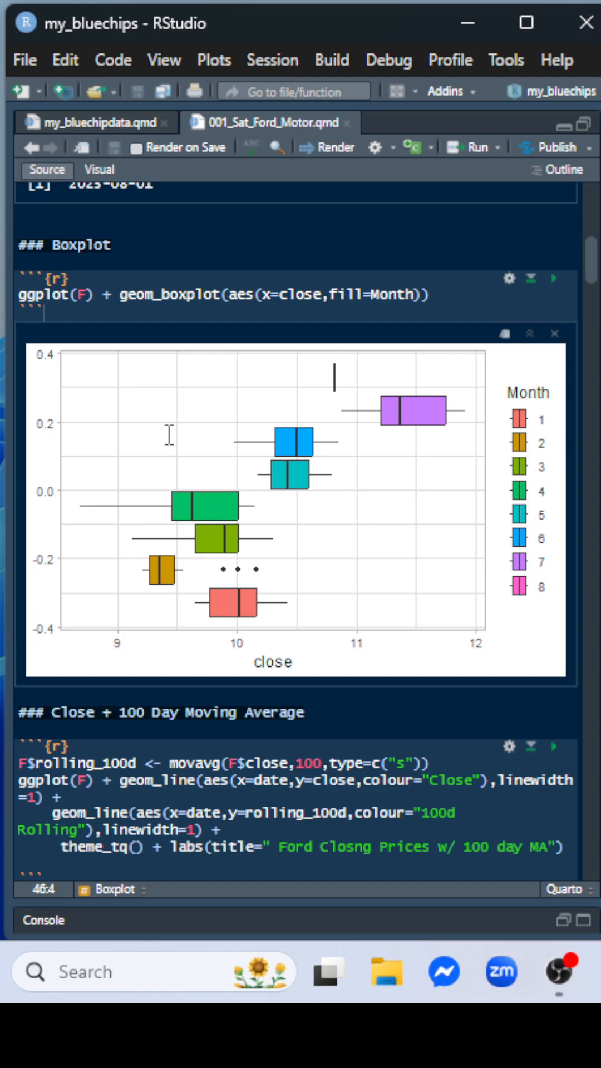
{"action": "mouse_move", "coordinate": [249, 511]}
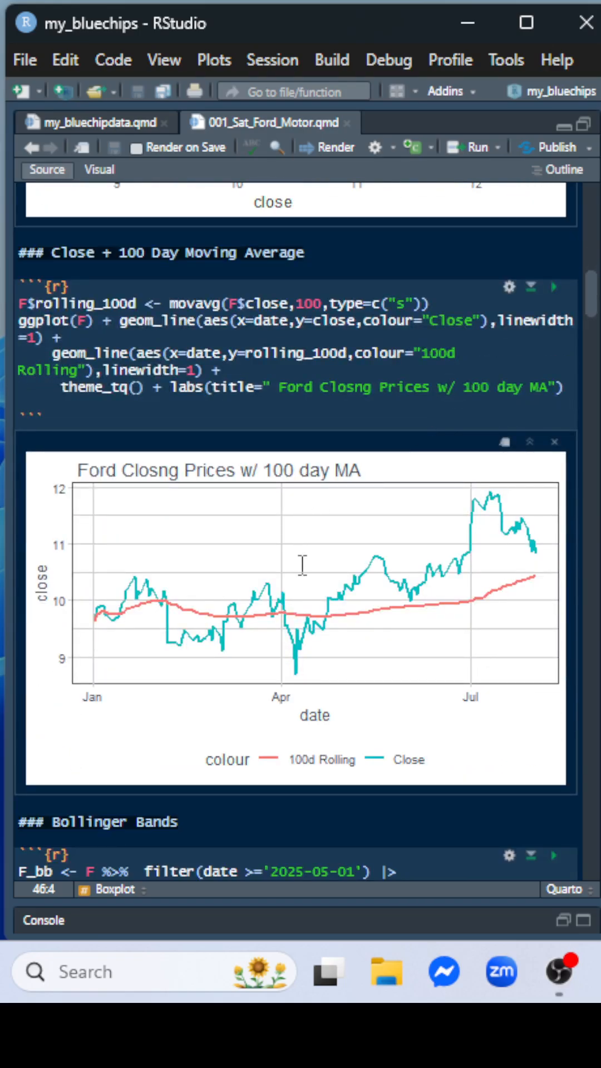
{"action": "mouse_move", "coordinate": [492, 574]}
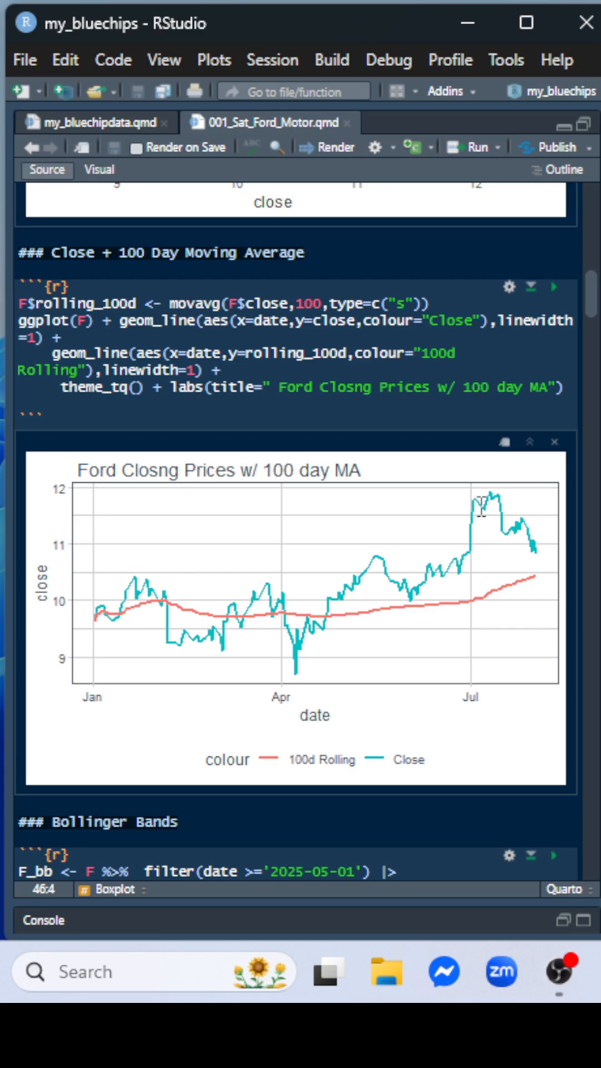
{"action": "mouse_move", "coordinate": [516, 541]}
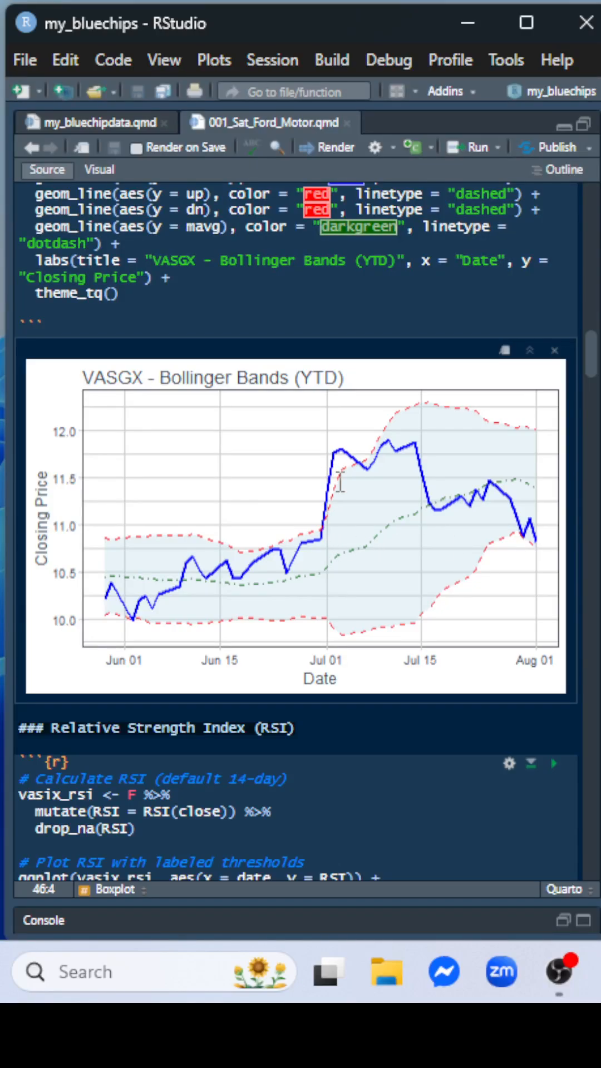
{"action": "mouse_move", "coordinate": [364, 463]}
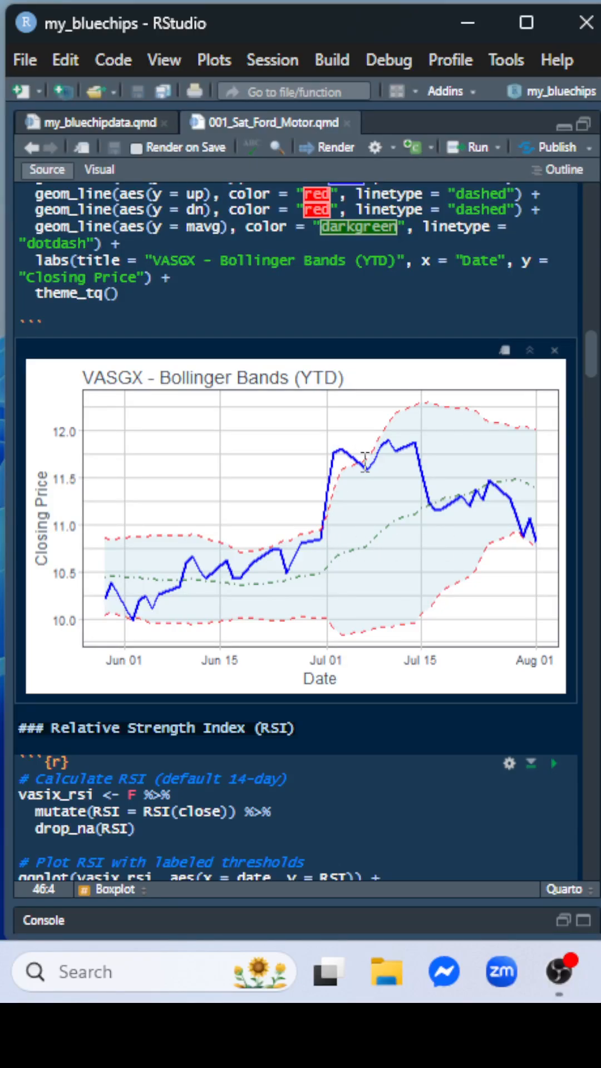
{"action": "mouse_move", "coordinate": [428, 507]}
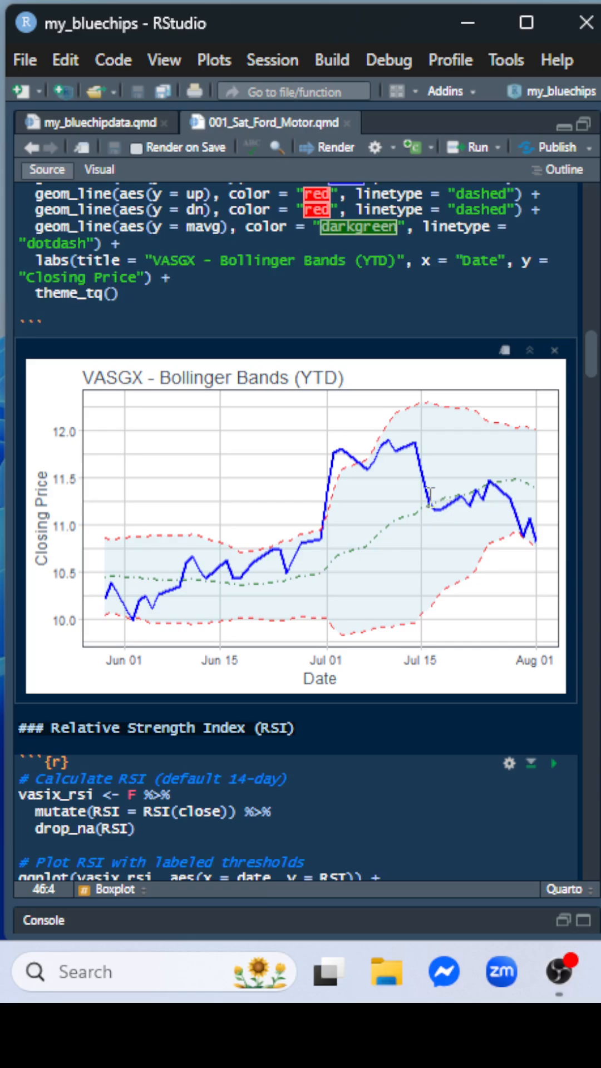
{"action": "mouse_move", "coordinate": [488, 491]}
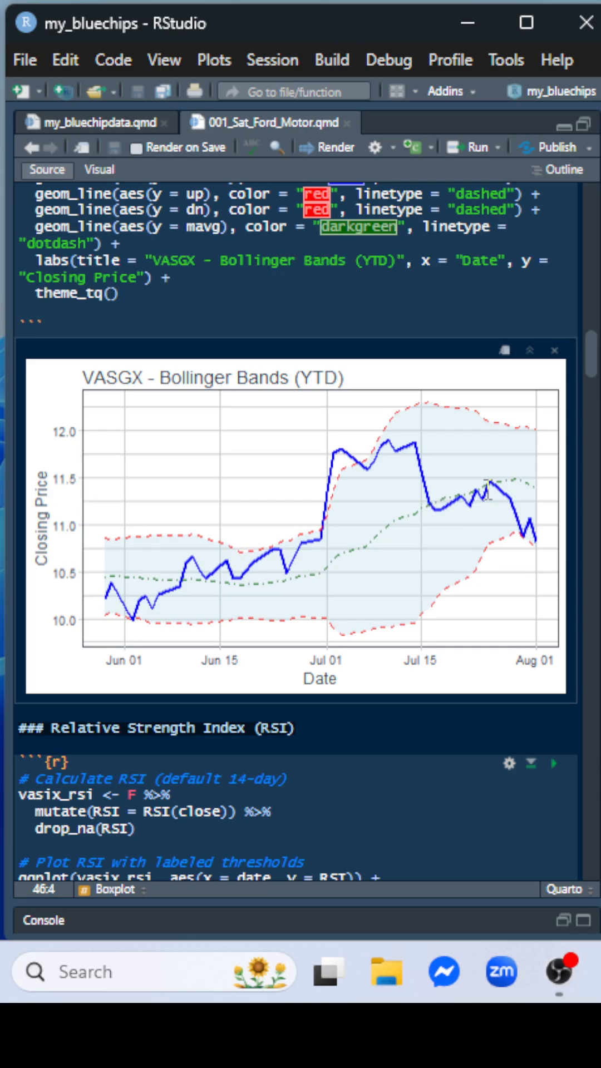
{"action": "mouse_move", "coordinate": [516, 529]}
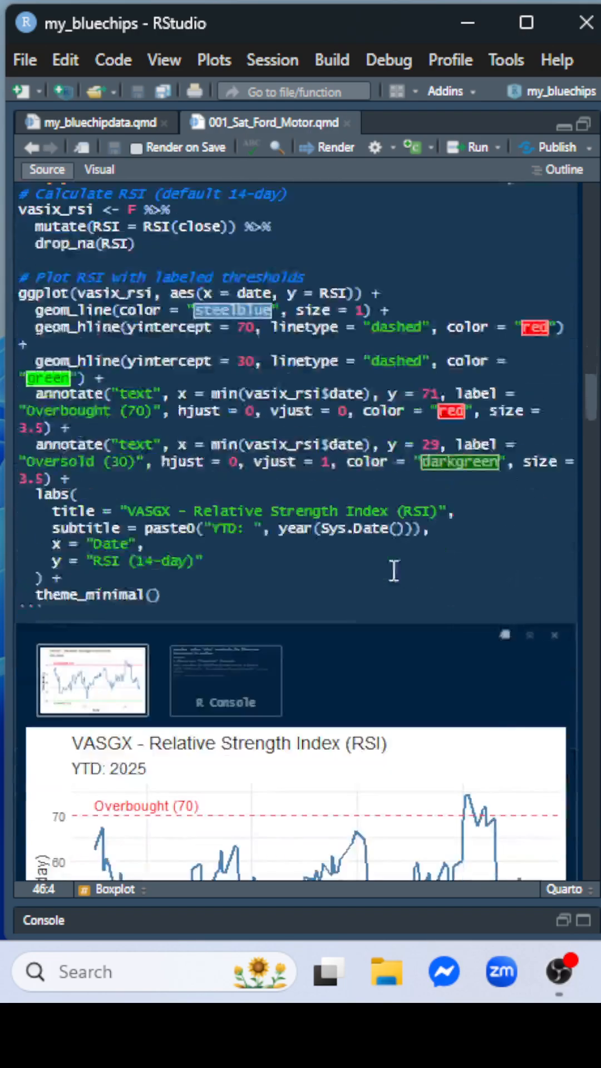
- Scroll down to the RSI chart showing overbought and oversold threshold lines
{"action": "scroll", "scroll_direction": "down", "scroll_amount": 3}
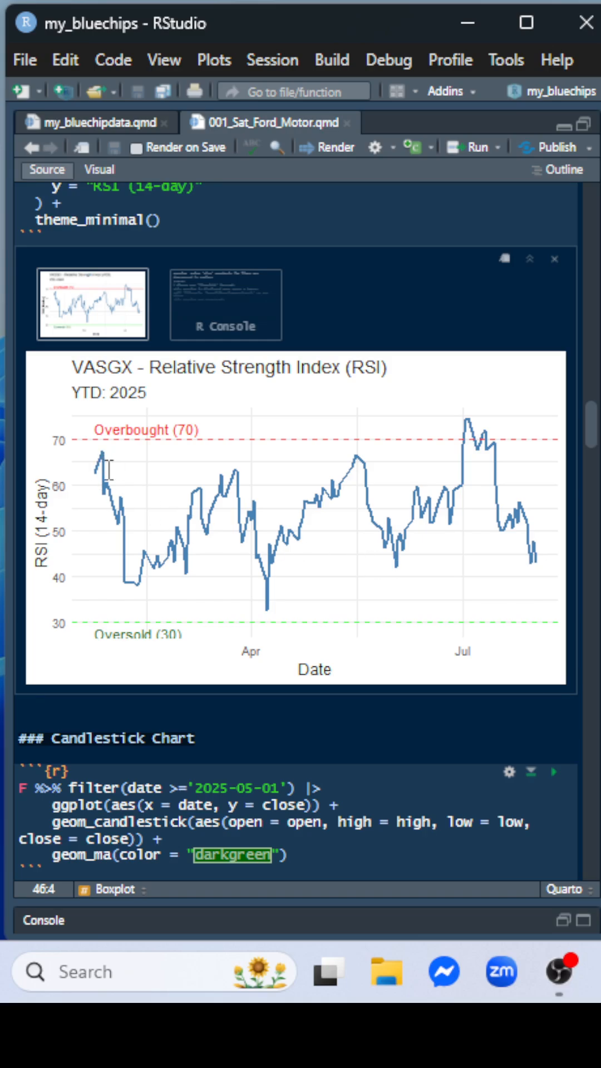
{"action": "mouse_move", "coordinate": [261, 576]}
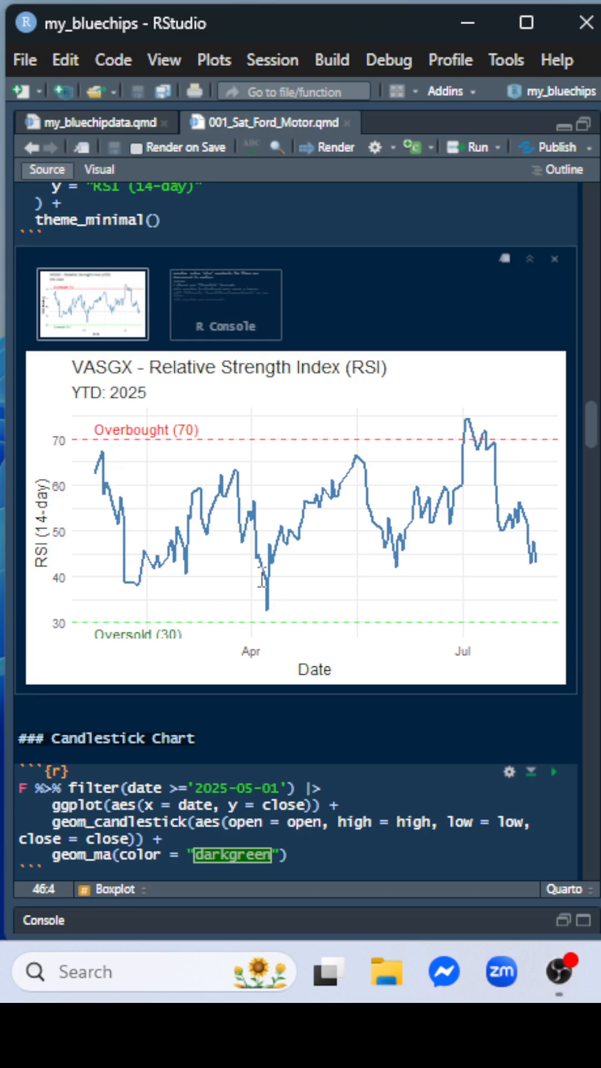
{"action": "mouse_move", "coordinate": [396, 572]}
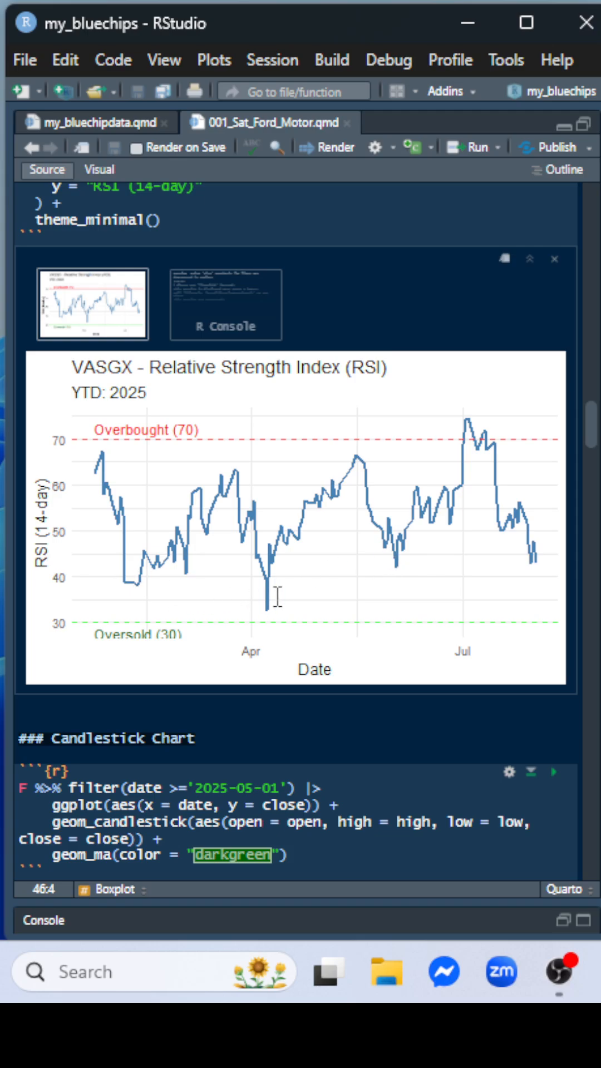
{"action": "mouse_move", "coordinate": [341, 435]}
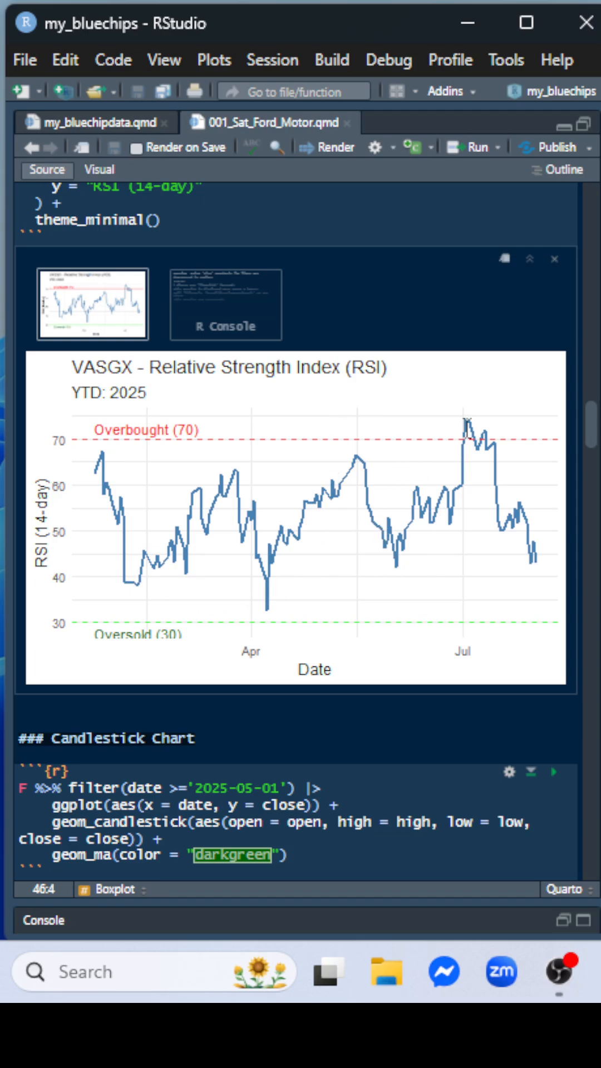
{"action": "mouse_move", "coordinate": [534, 538]}
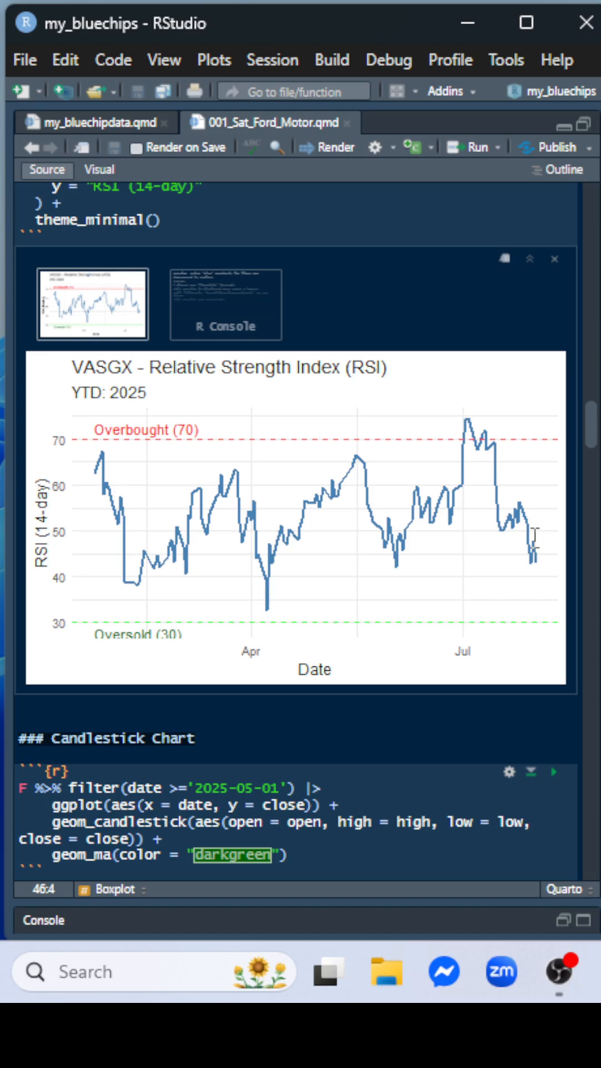
{"action": "mouse_move", "coordinate": [461, 551]}
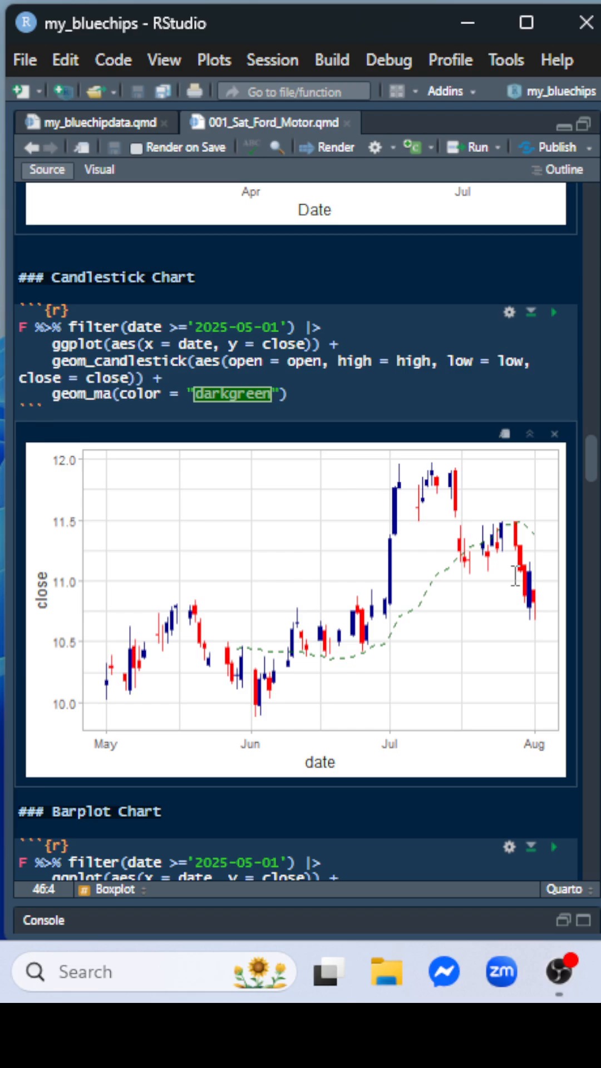
{"action": "mouse_move", "coordinate": [448, 592]}
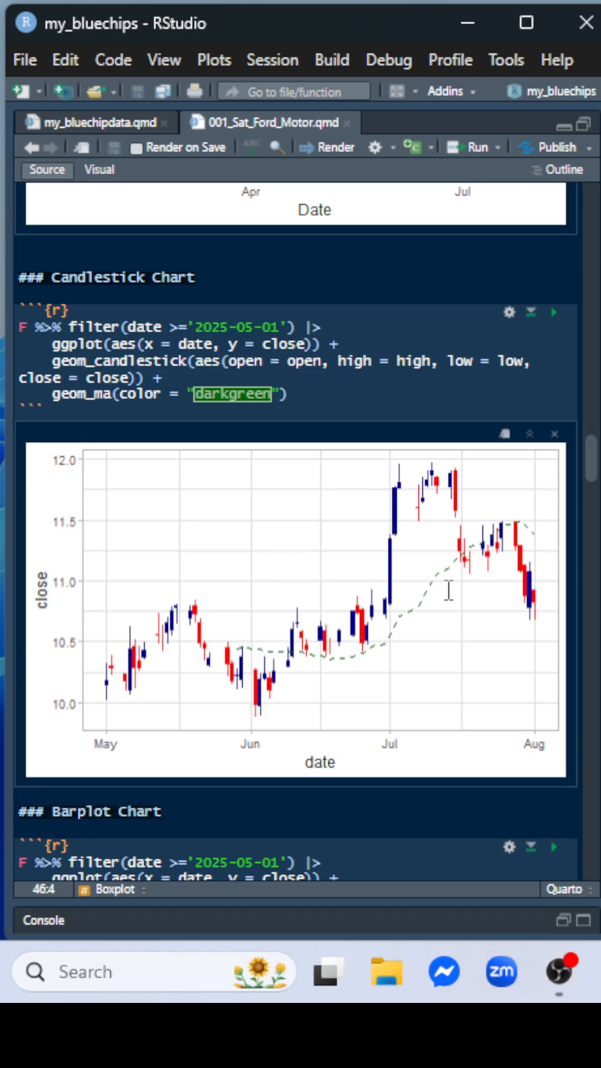
- Scroll down to the candlestick chart of Ford prices since May with its moving average
{"action": "scroll", "scroll_direction": "down", "scroll_amount": 3}
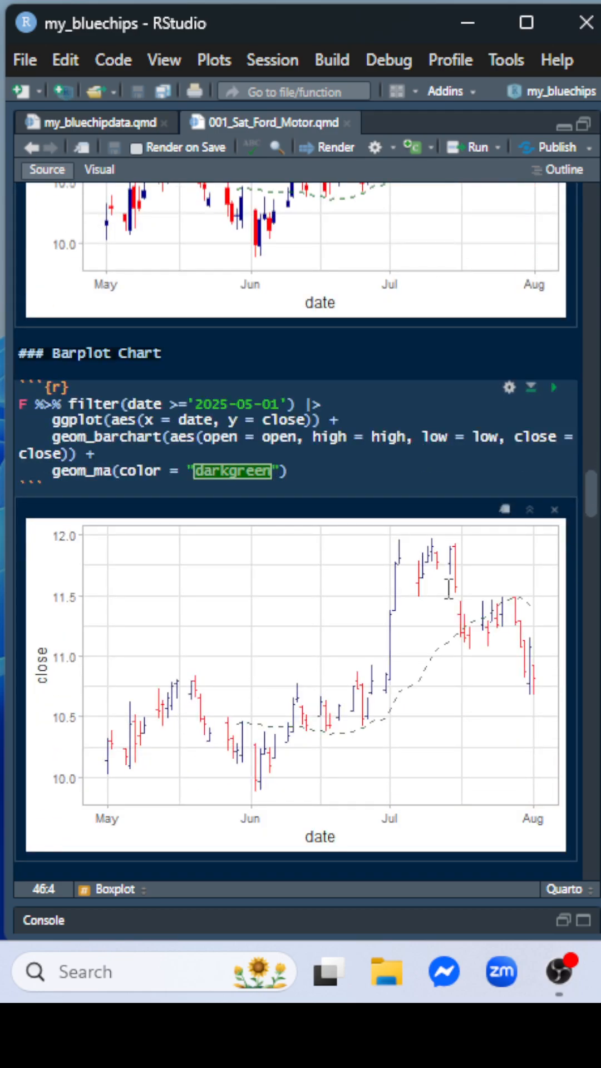
{"action": "mouse_move", "coordinate": [370, 611]}
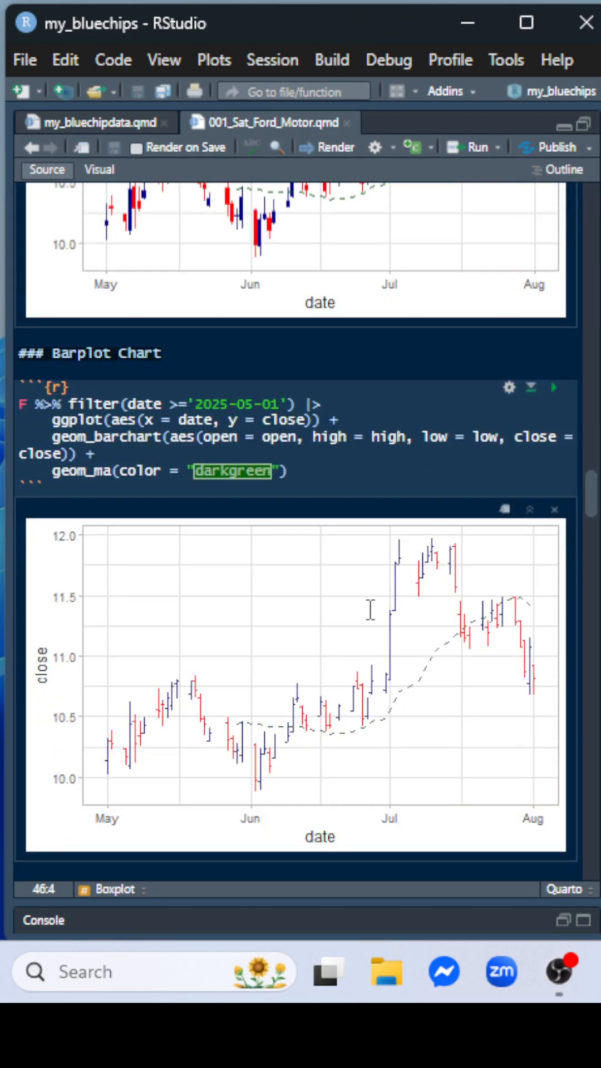
{"action": "mouse_move", "coordinate": [417, 583]}
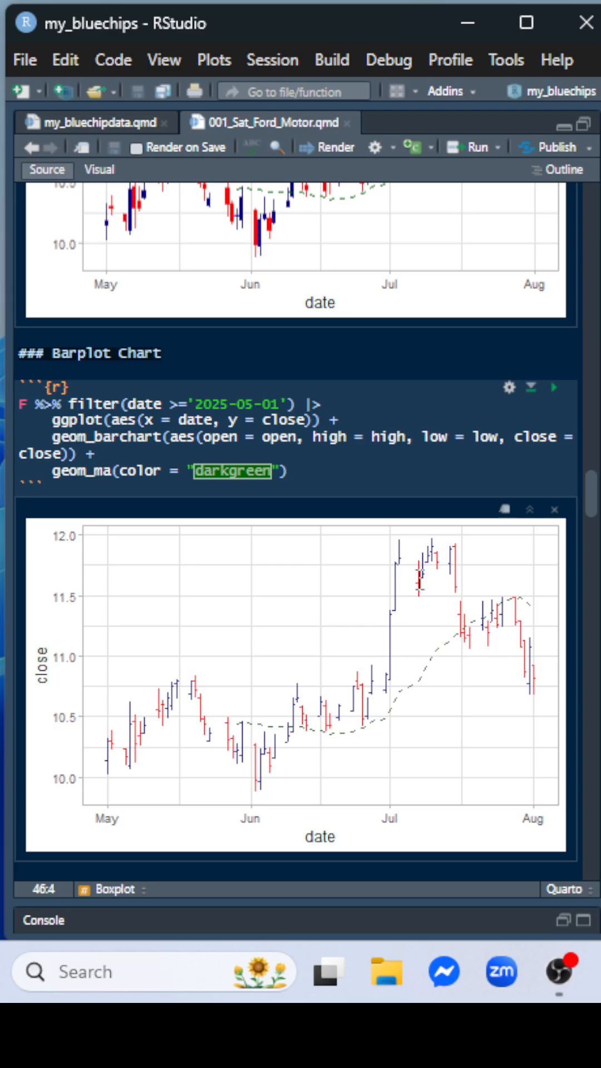
- Scroll down to the barplot of daily Ford prices since May
{"action": "scroll", "scroll_direction": "down", "scroll_amount": 3}
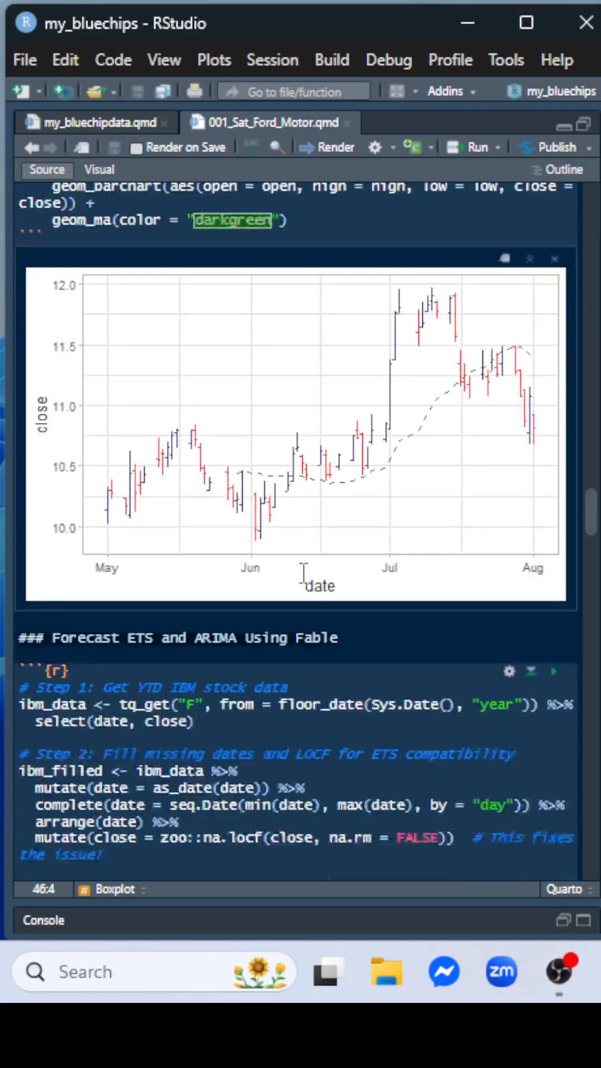
- Scroll past the Basic ETS forecast plot to the Basic ARIMA 14-day forecast output
{"action": "scroll", "scroll_direction": "down", "scroll_amount": 3}
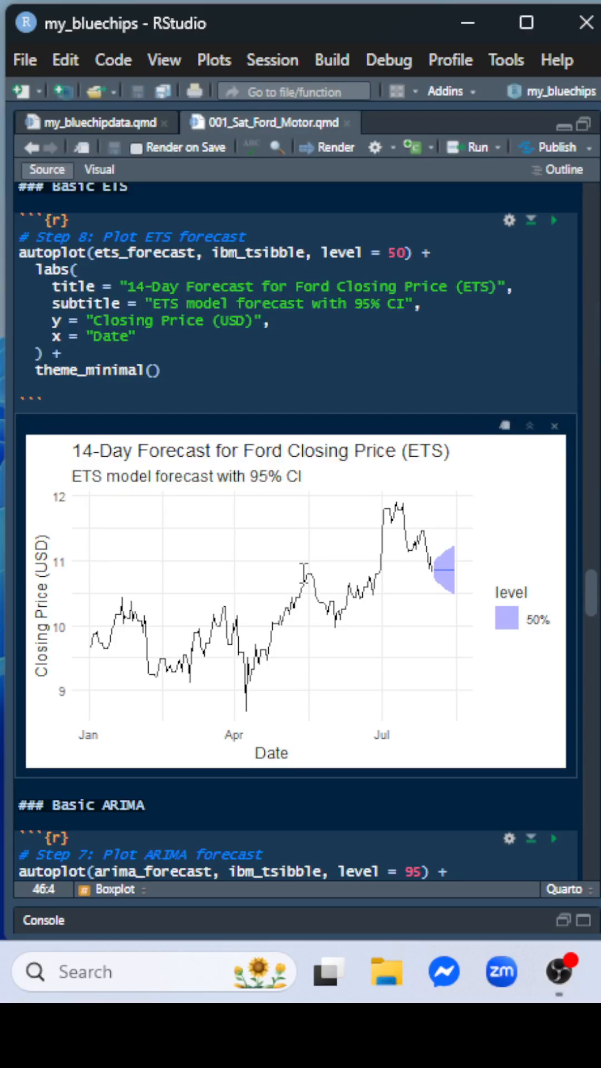
{"action": "mouse_move", "coordinate": [373, 519]}
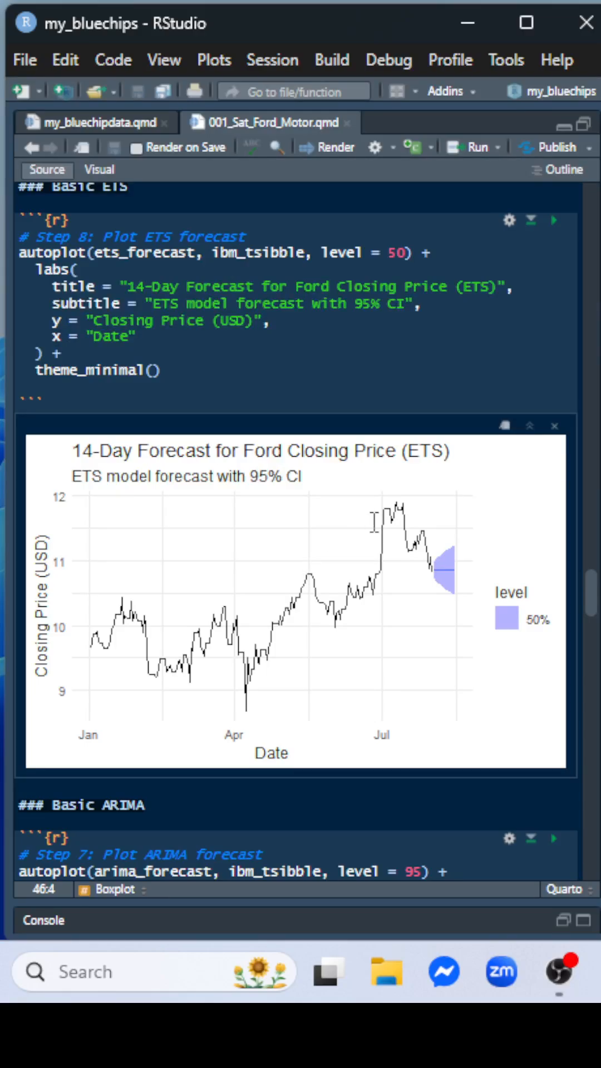
{"action": "scroll", "scroll_direction": "down", "scroll_amount": 3}
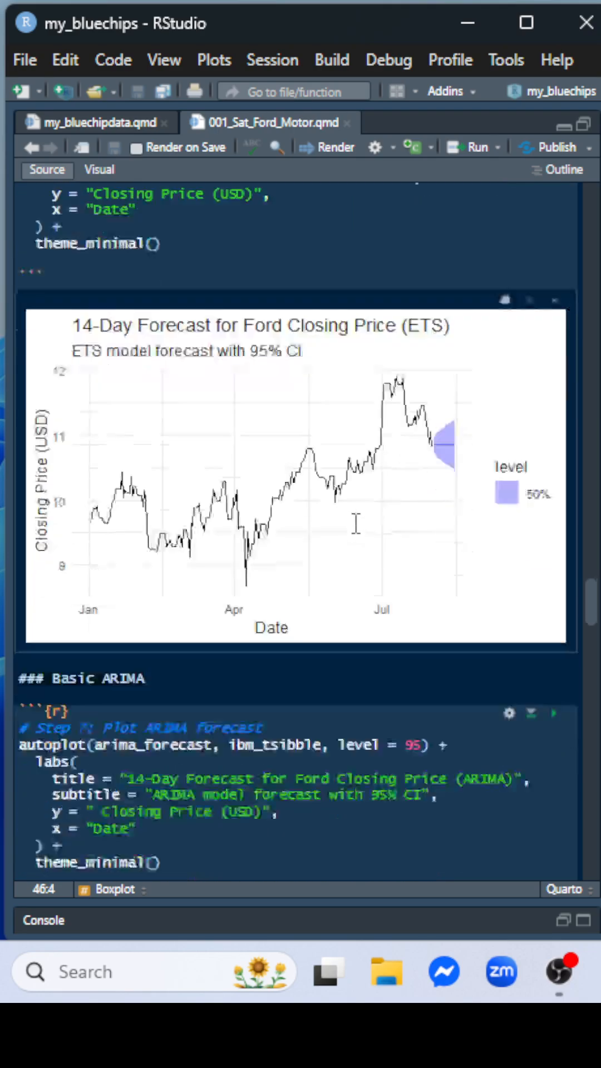
{"action": "scroll", "scroll_direction": "down", "scroll_amount": 3}
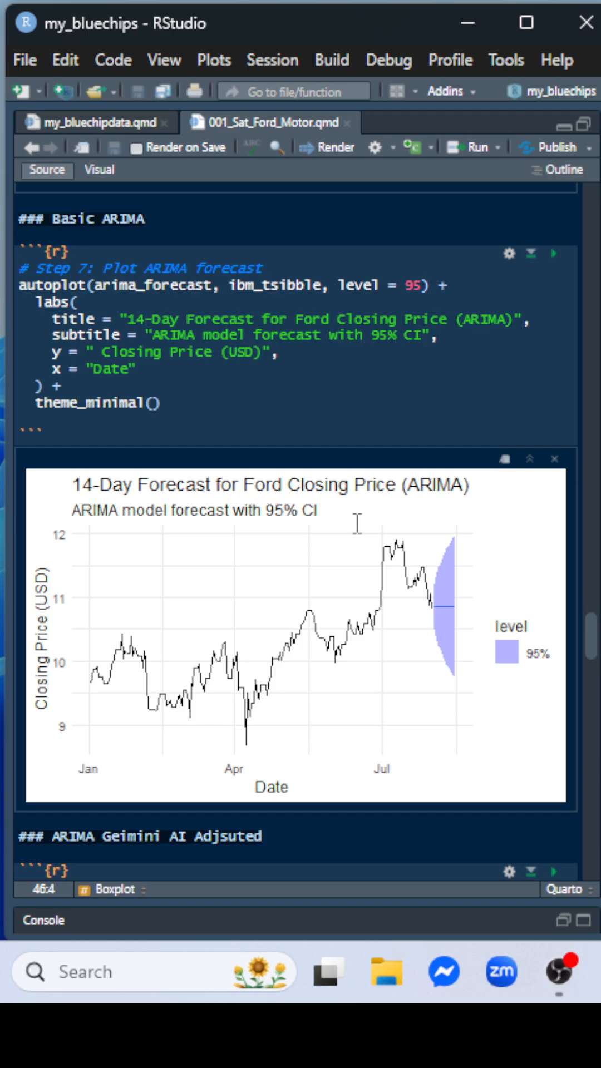
{"action": "scroll", "scroll_direction": "down", "scroll_amount": 3}
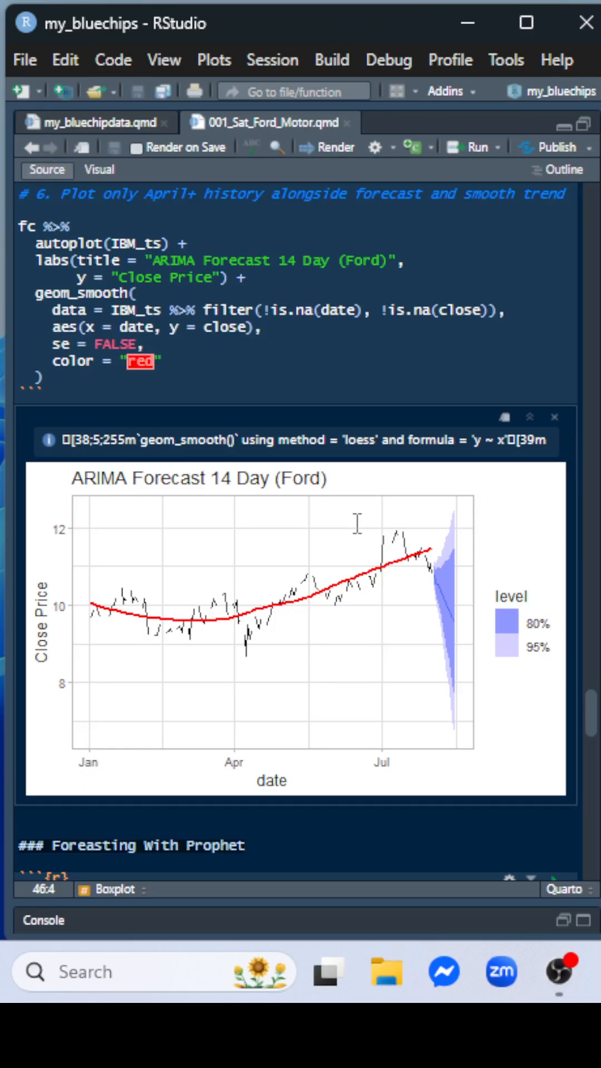
{"action": "mouse_move", "coordinate": [429, 571]}
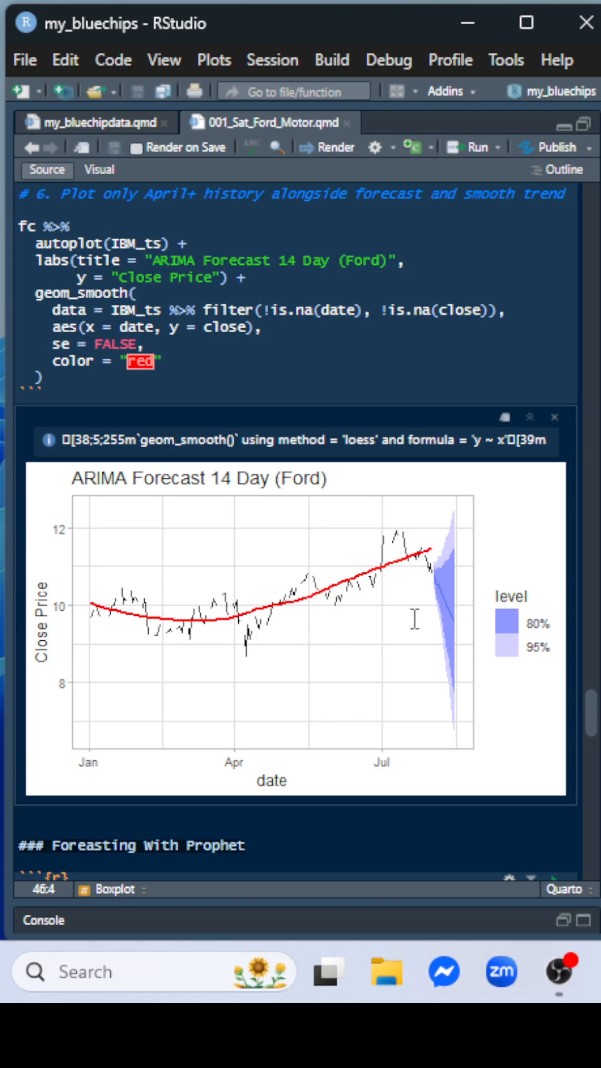
{"action": "mouse_move", "coordinate": [319, 620]}
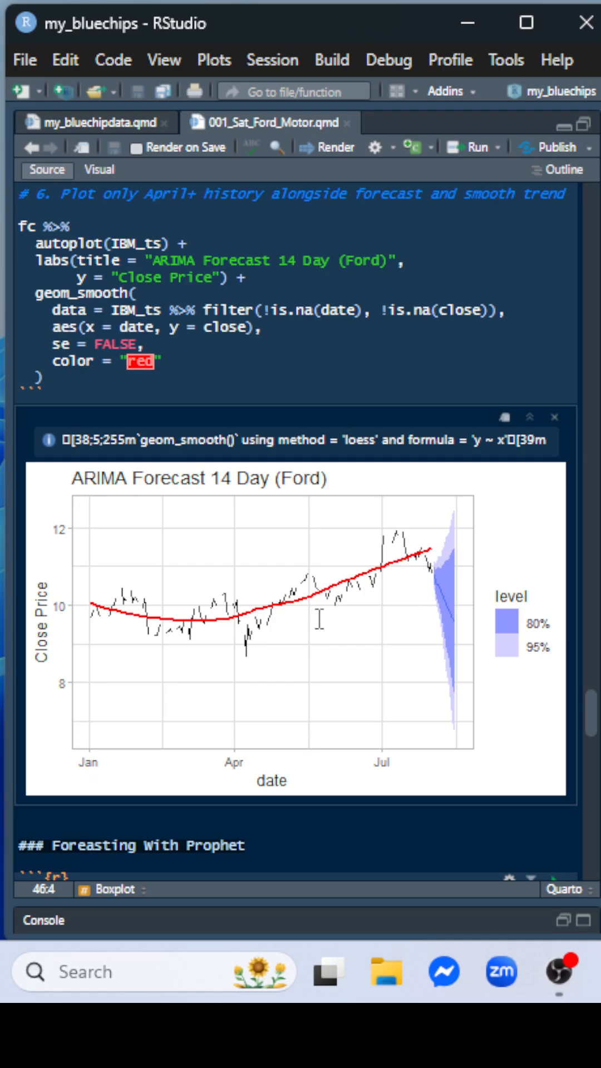
- Scroll past the Gemini-adjusted ARIMA chart with red geom_smooth trend to the Prophet section
{"action": "scroll", "scroll_direction": "down", "scroll_amount": 3}
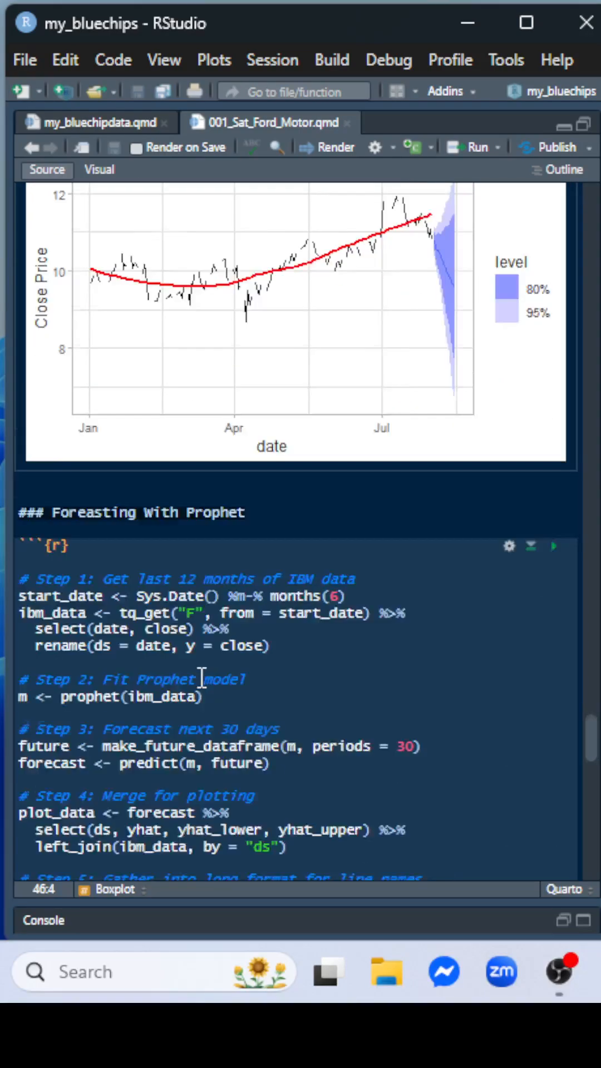
- Show the Prophet plot of closing-price history with a 30-day forecast and confidence ribbon
{"action": "left_click", "coordinate": [554, 546]}
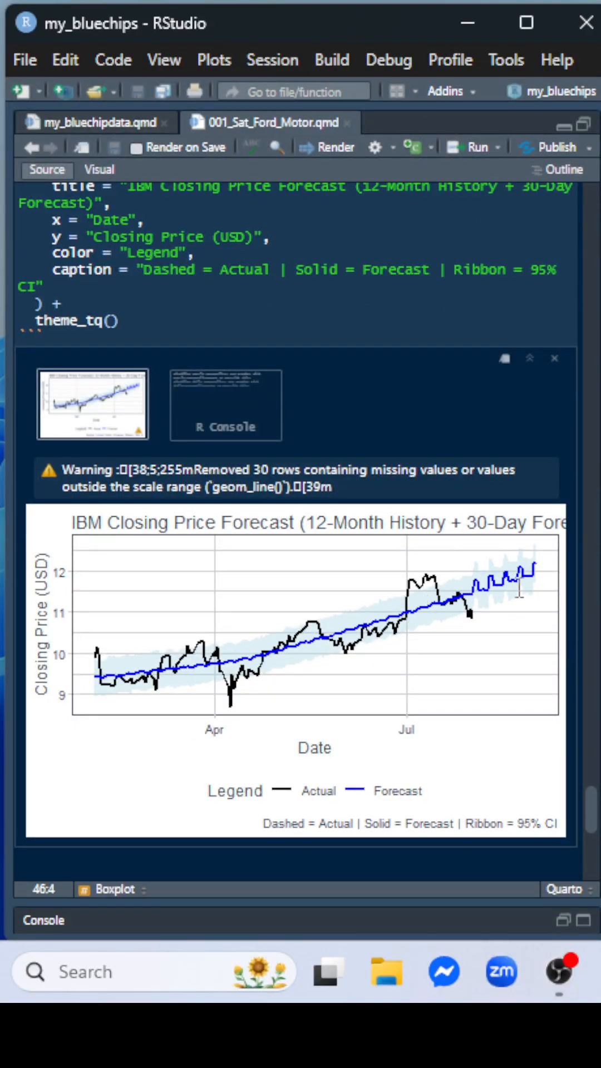
{"action": "mouse_move", "coordinate": [528, 589]}
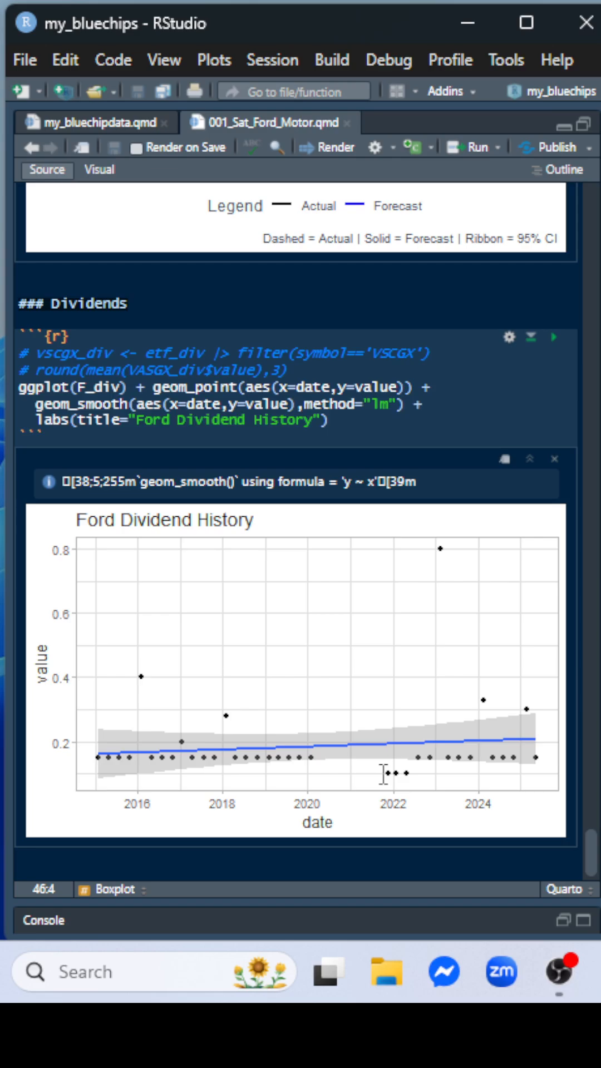
{"action": "mouse_move", "coordinate": [500, 972]}
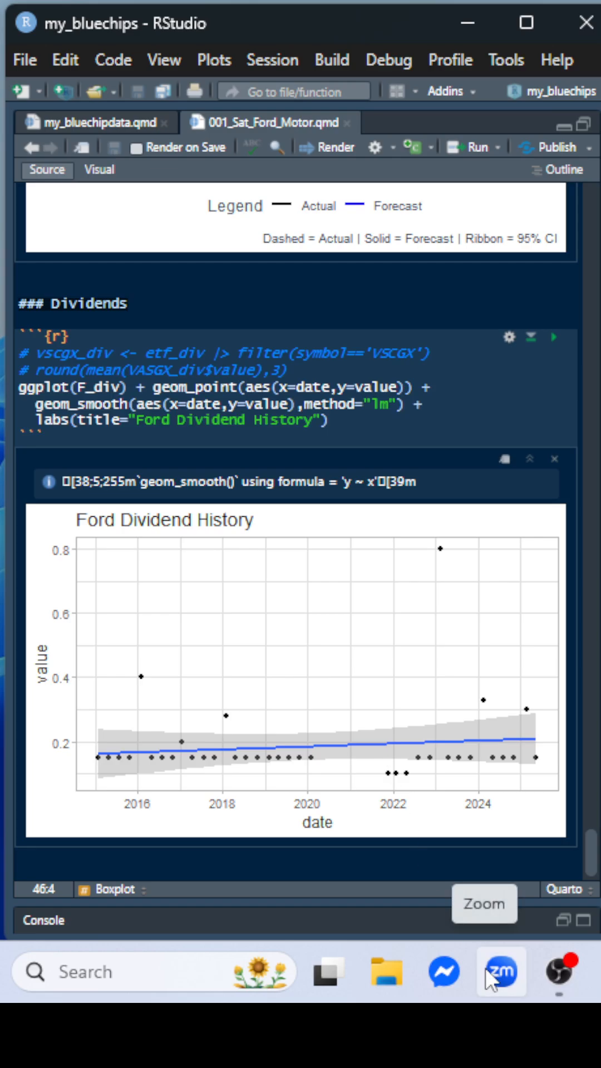